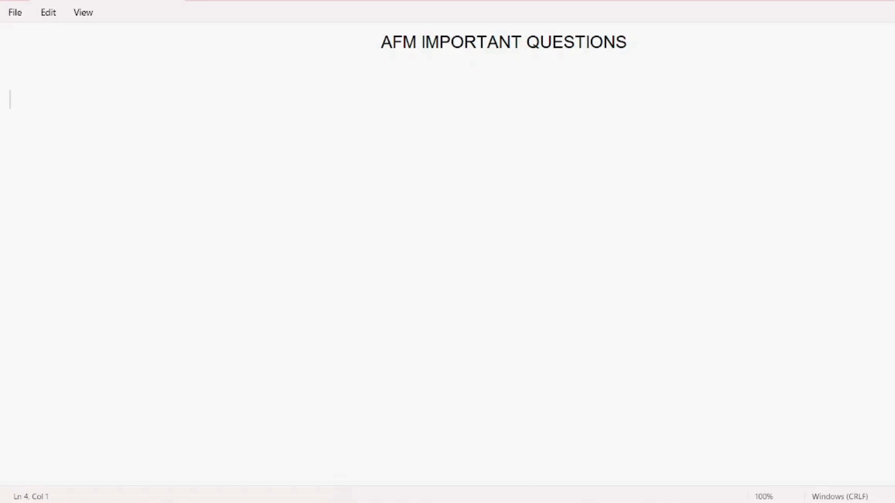
Start the numbered list with '1.' on the line below the AFM IMPORTANT QUESTIONS heading
type("1.")
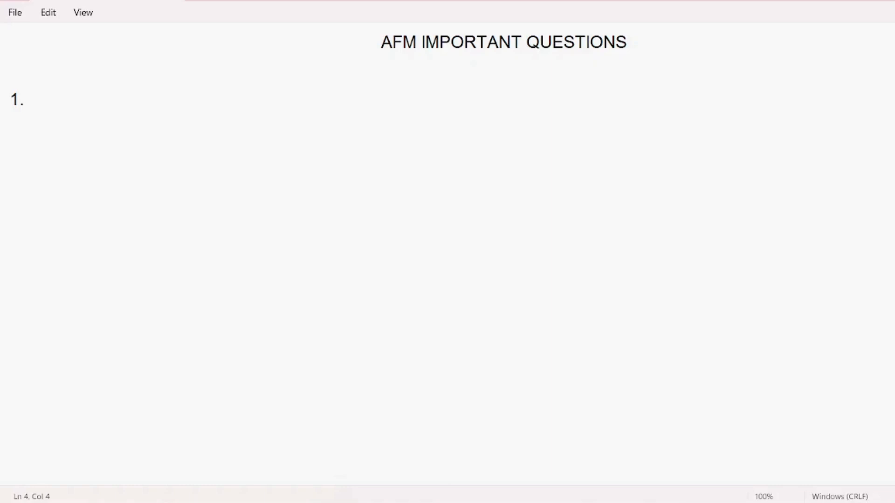
left_click(29, 100)
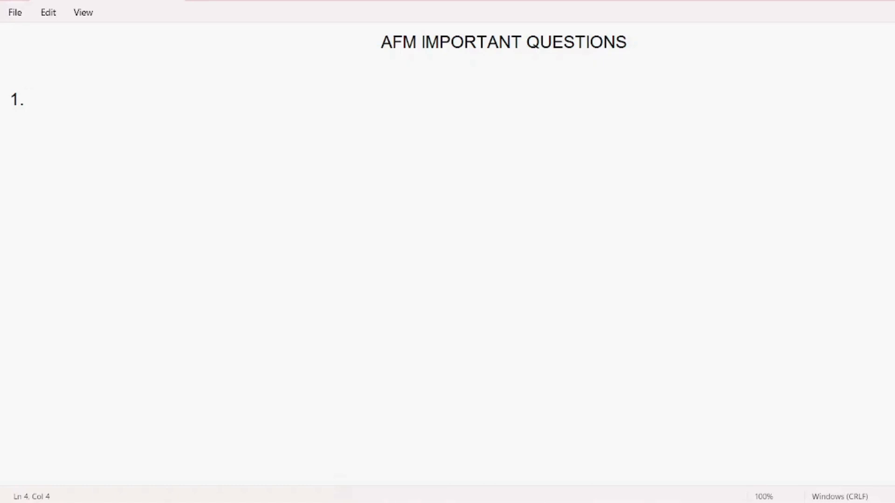
List Talam co, Zhichi CO, Chekepe, Westparley Co, ...ula Co and Washi Co as items 1–6
type("Talam co")
type("2.")
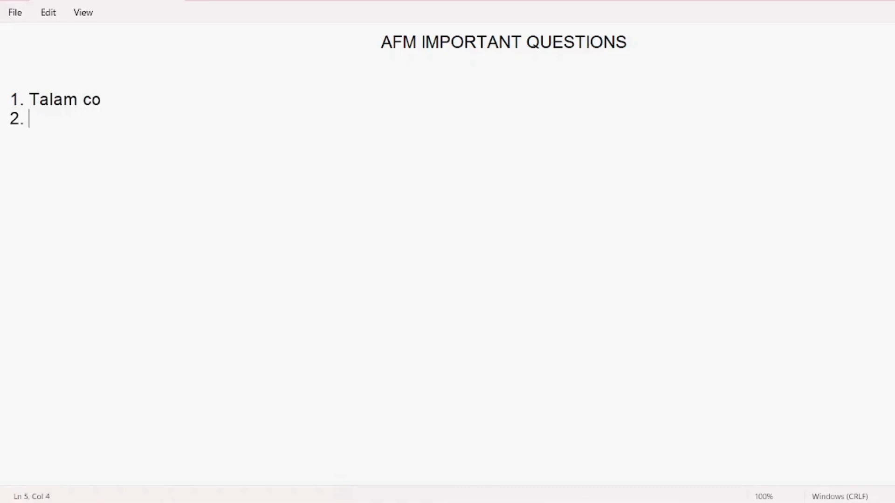
type("Zh")
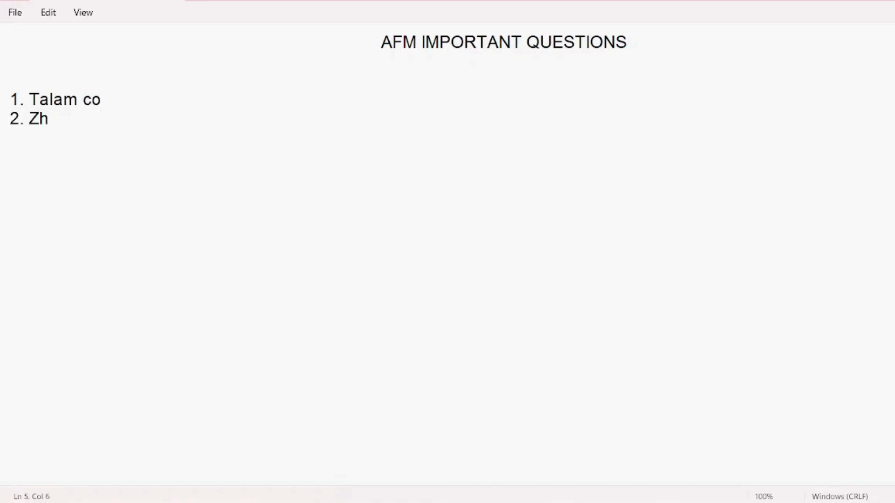
type("ichi CO")
type("3.")
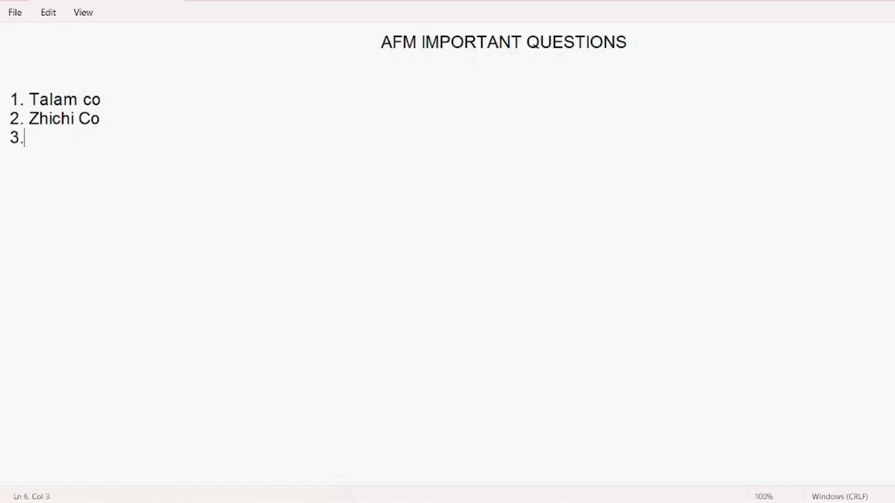
type("Chekepe Co")
type("4.")
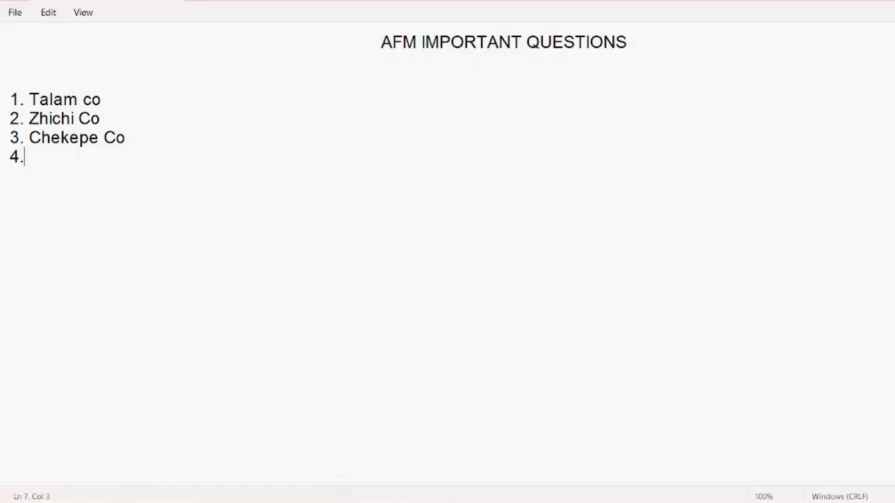
type("Westpa")
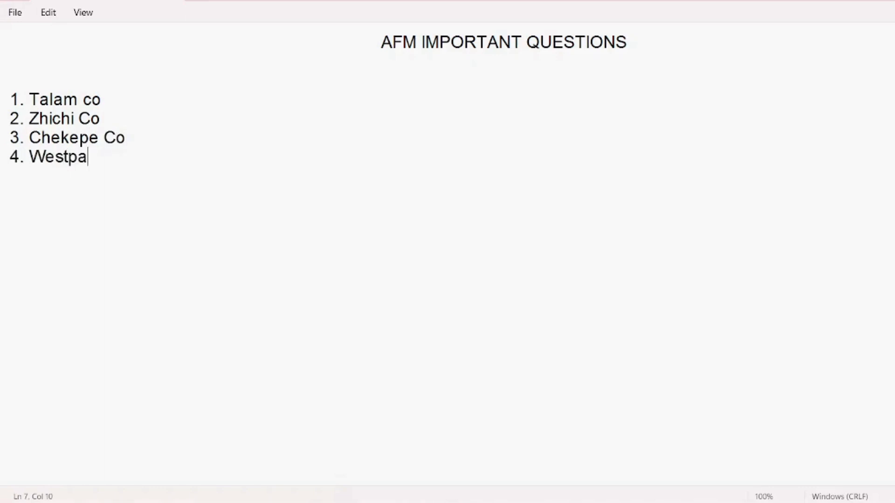
type("rle")
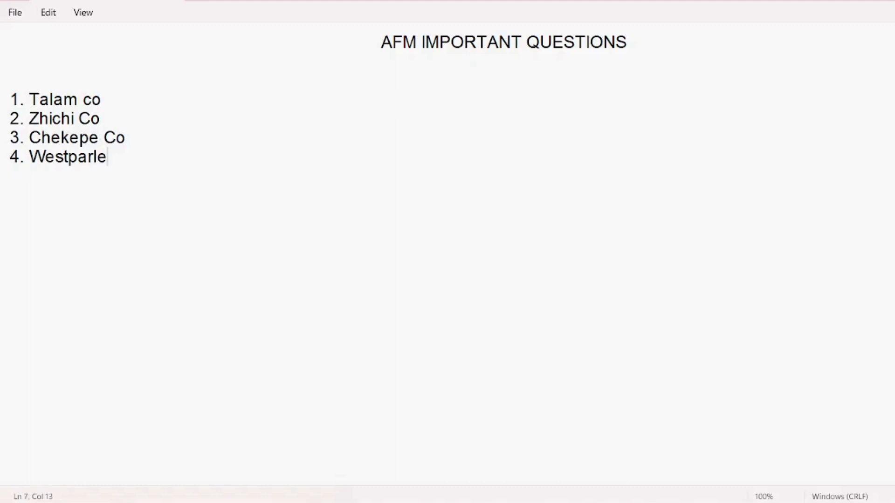
type("y Co")
type("5. Chak")
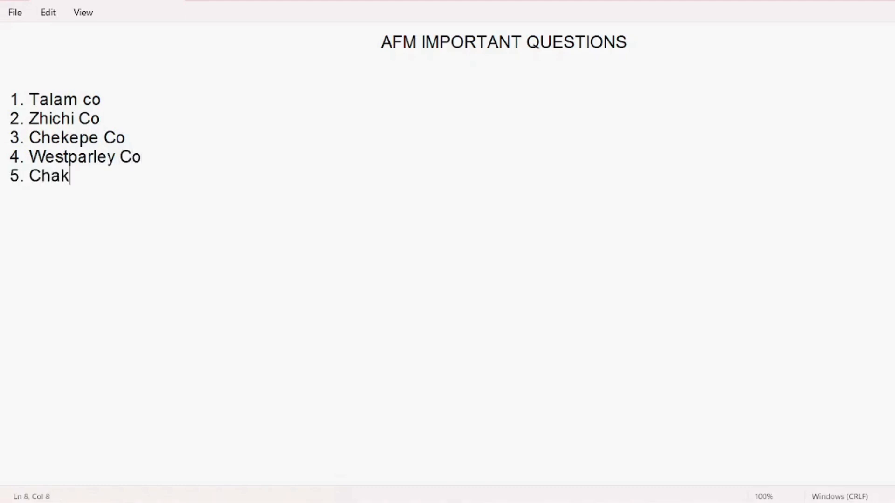
type("ula Co")
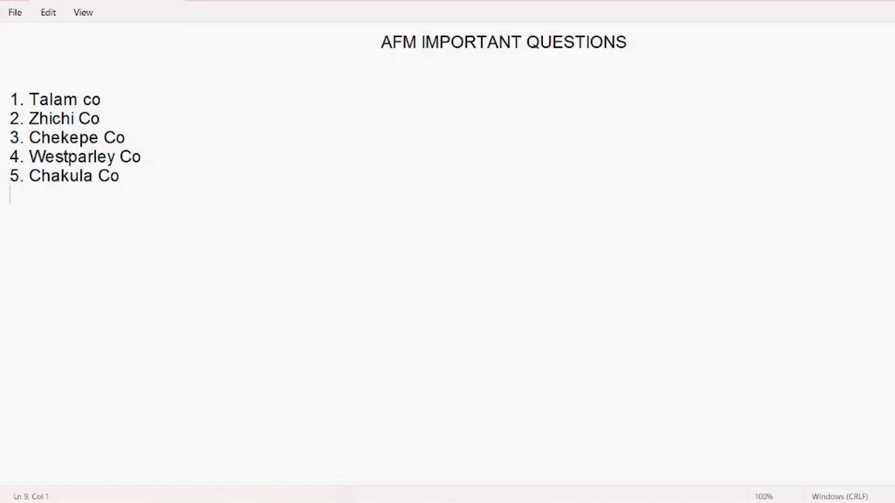
type("6/")
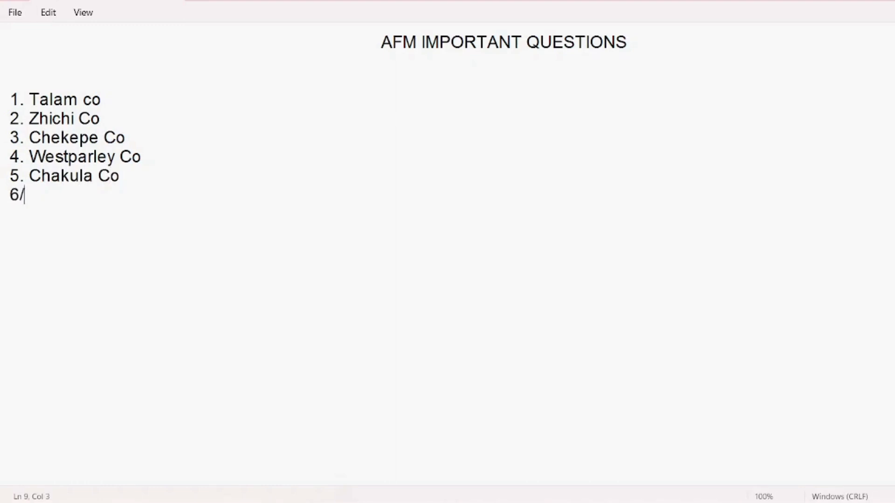
type(". Wa")
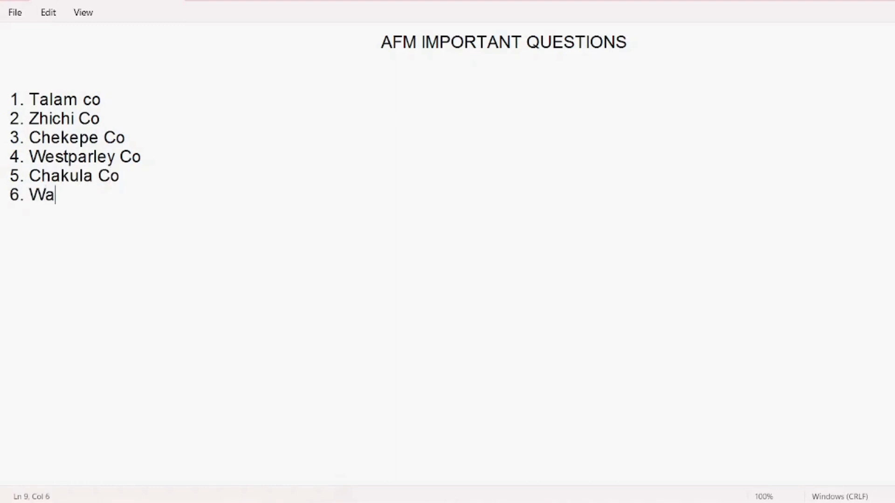
type("shi Co")
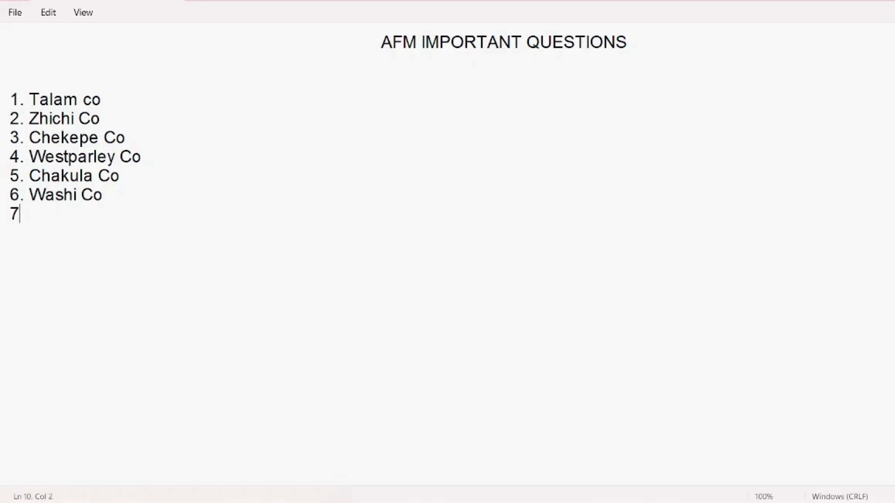
Add Okan Co, 9. Tillinton Co and 10. Cadnam co to the list
type(". Okan Co")
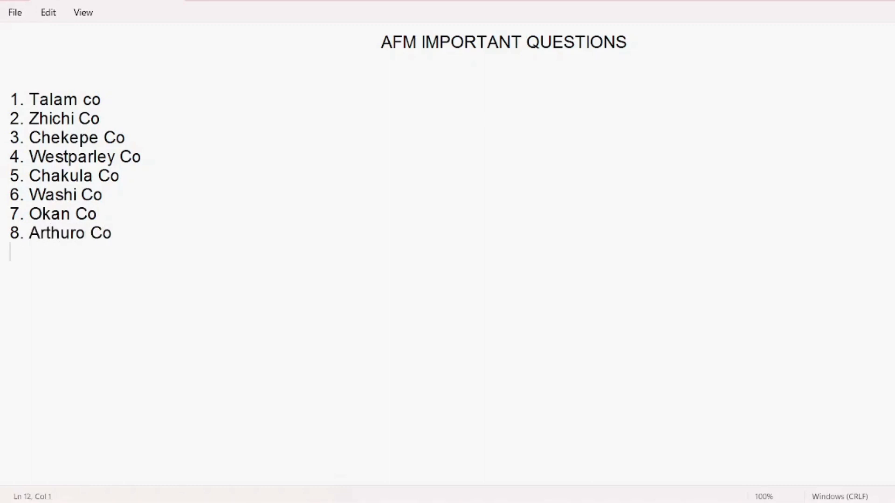
type("9. T")
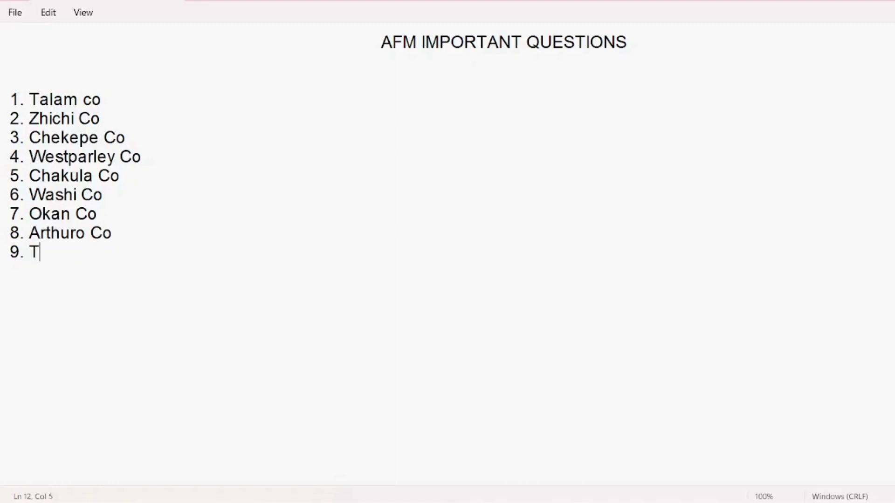
type("illinton")
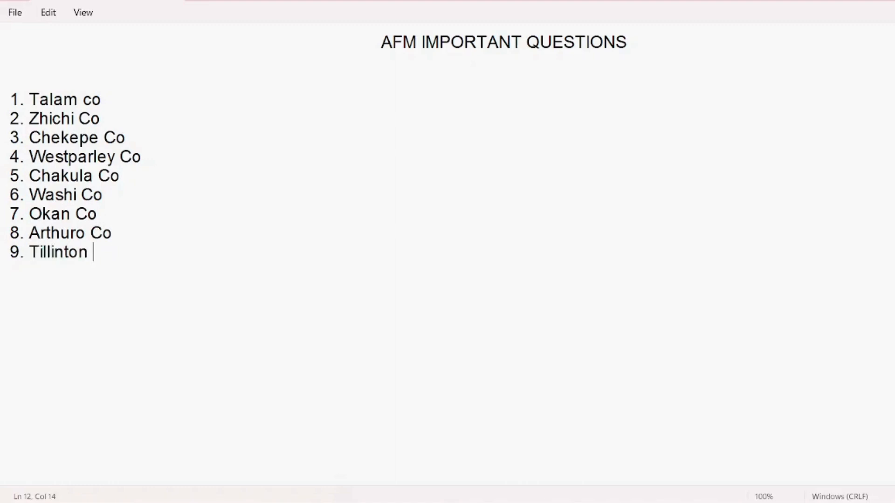
type("Co10.")
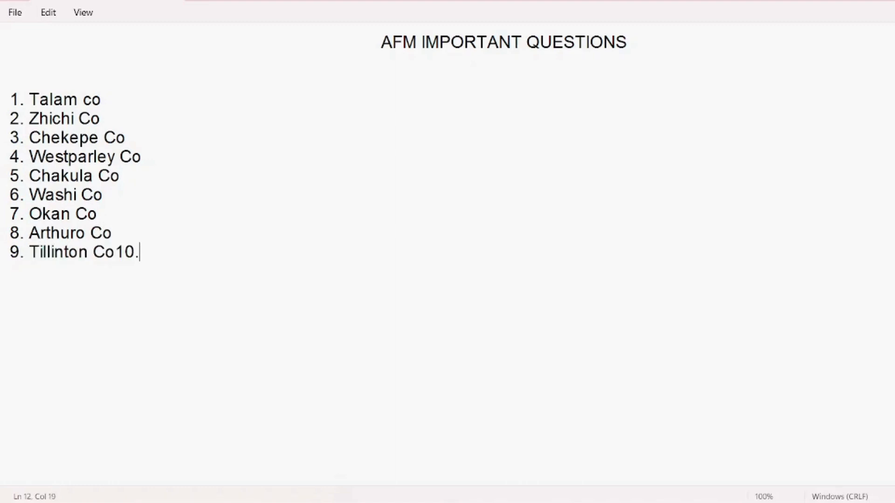
key("Enter")
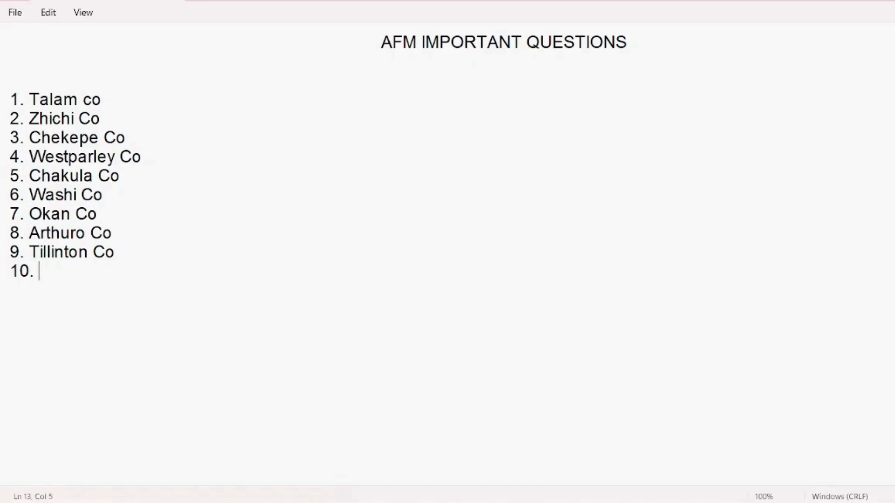
type("Cad")
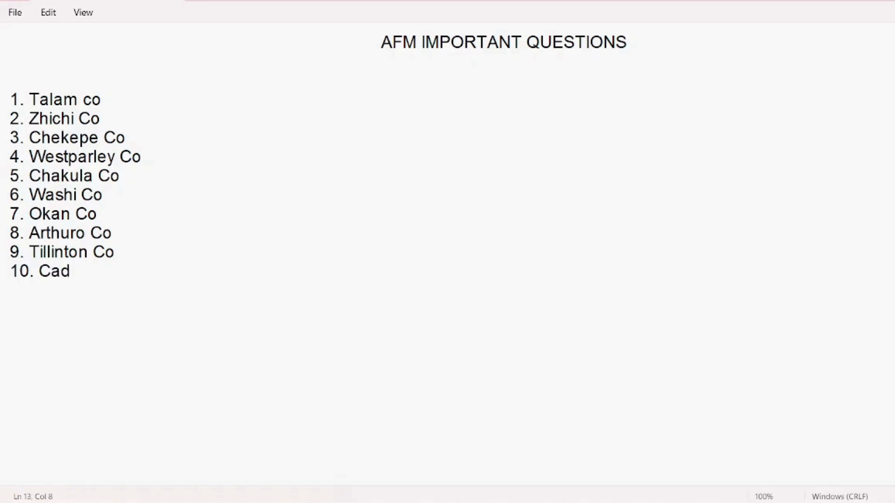
left_click(71, 271)
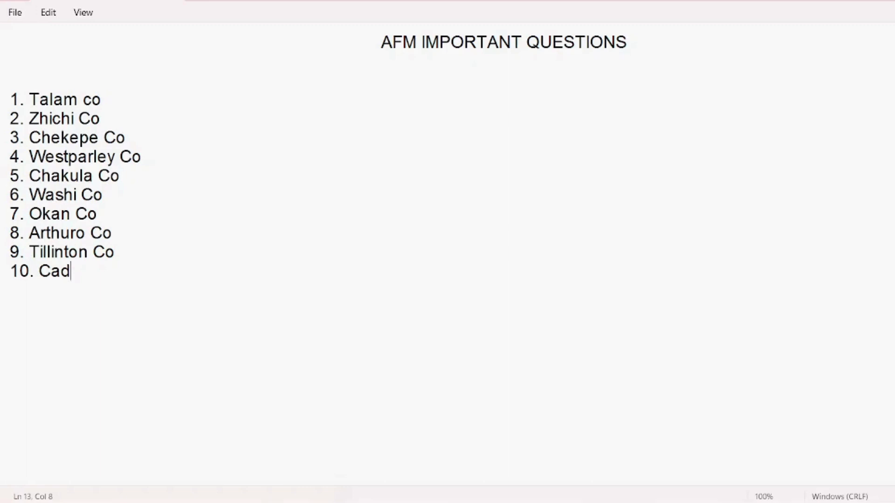
type("nam co")
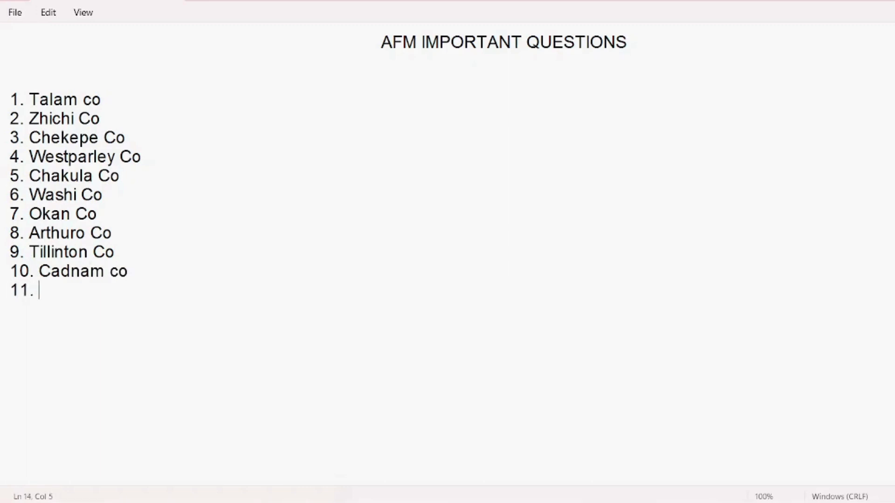
Add Hathaway Co, Hobson Co, Selorne Co and 14. Kerrin Co
type("Ha")
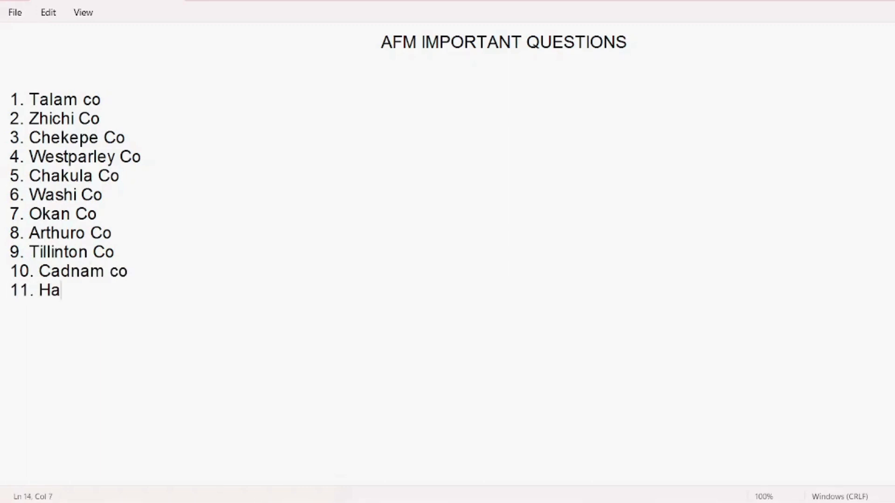
type("thaway C")
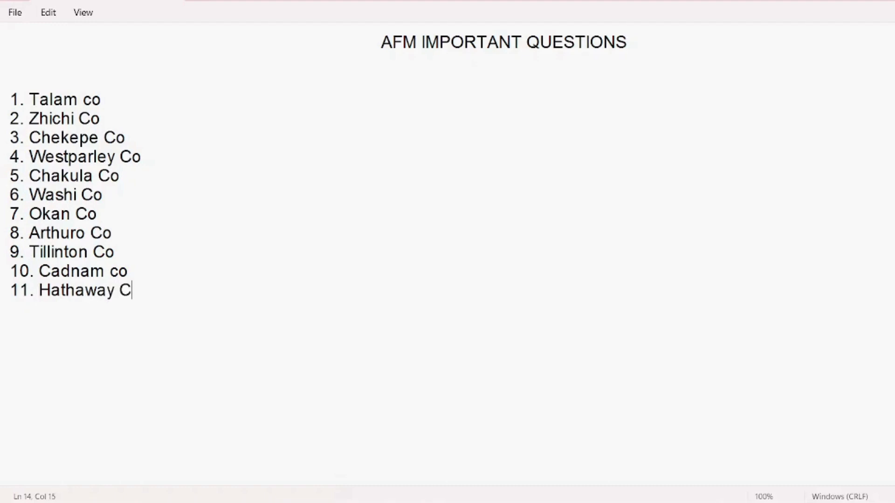
type("o")
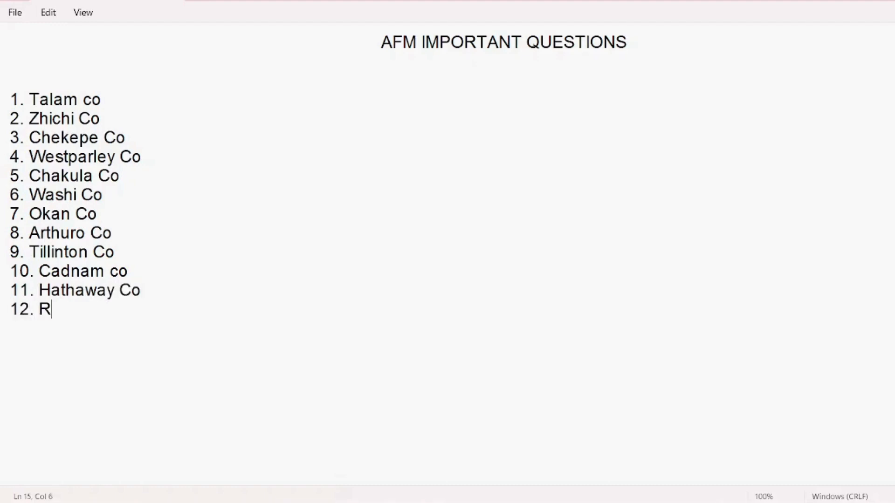
type("obson Co")
type("13.")
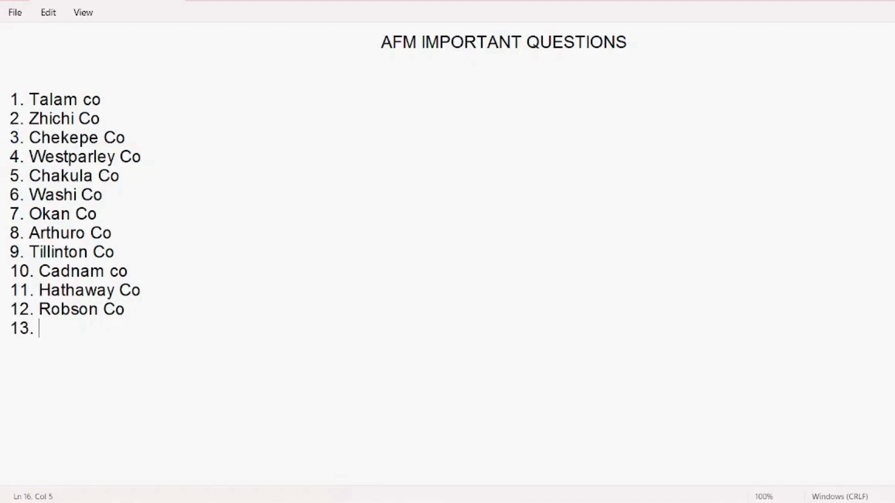
type("Selorne")
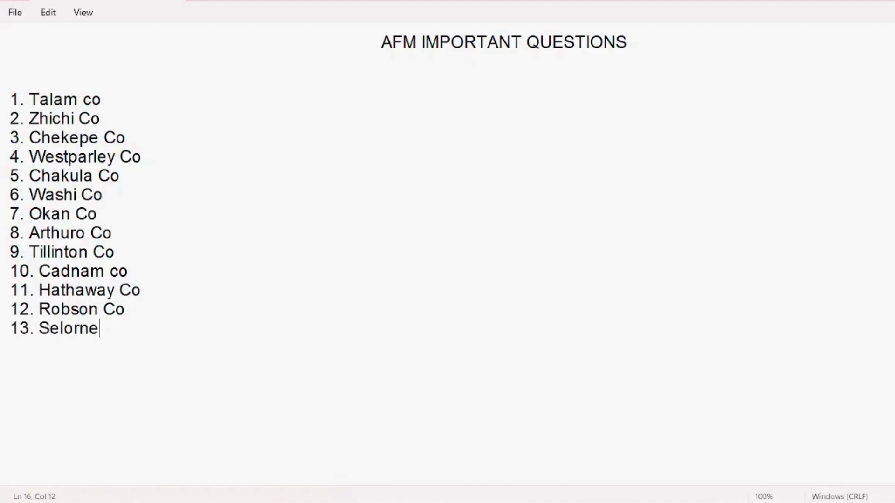
type("Co")
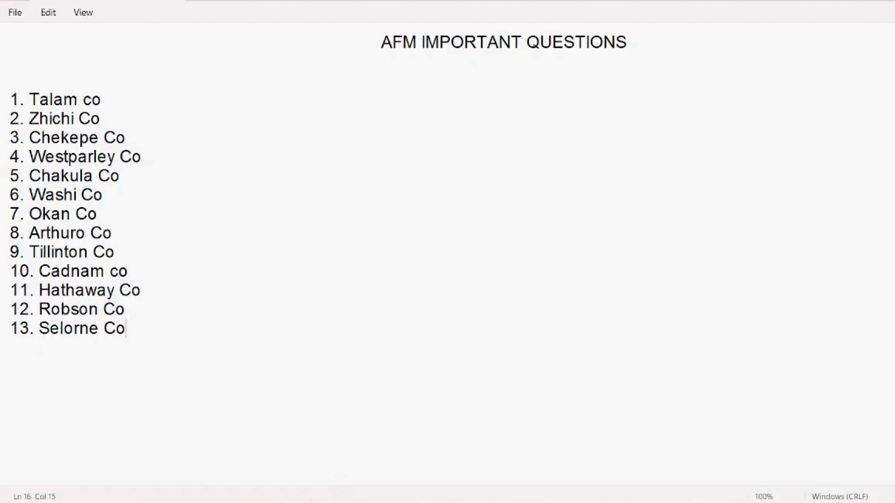
type("14. KJK")
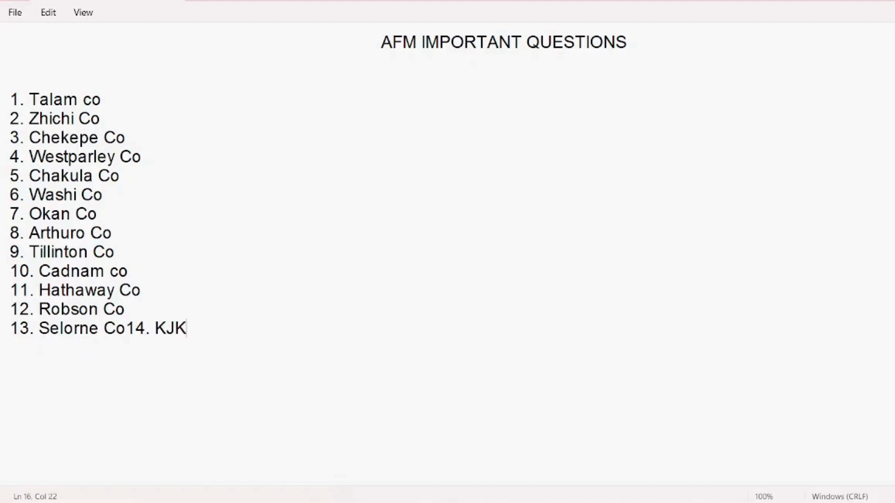
key("Backspace")
type("14. Ke")
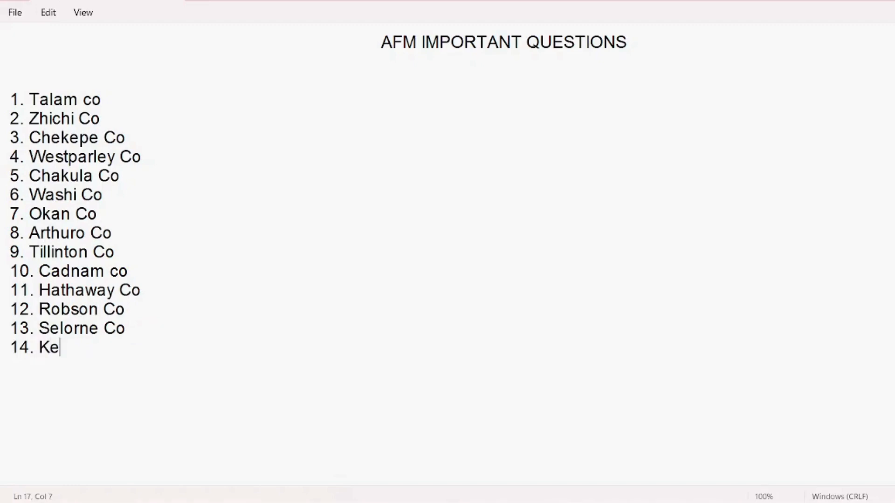
type("rrin Co")
type("15. New")
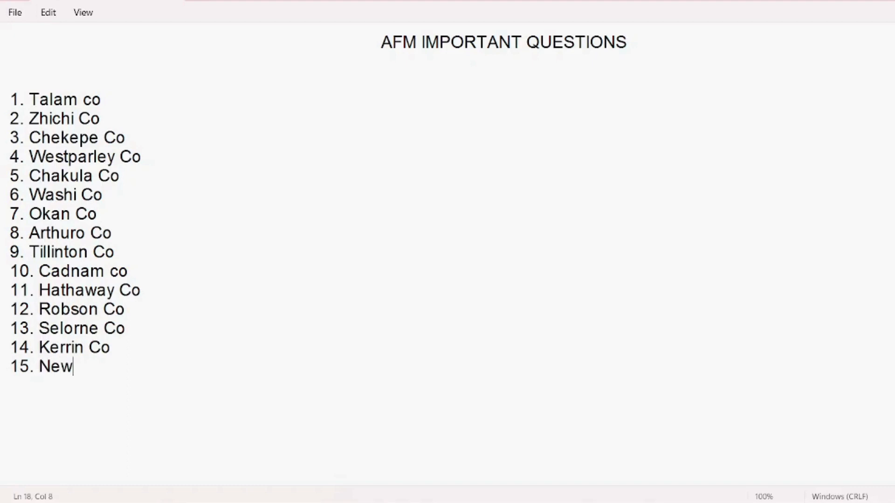
Add Newimber Co, Hanwood shoes co and Brandon Co as items 15–17
type("imber Co")
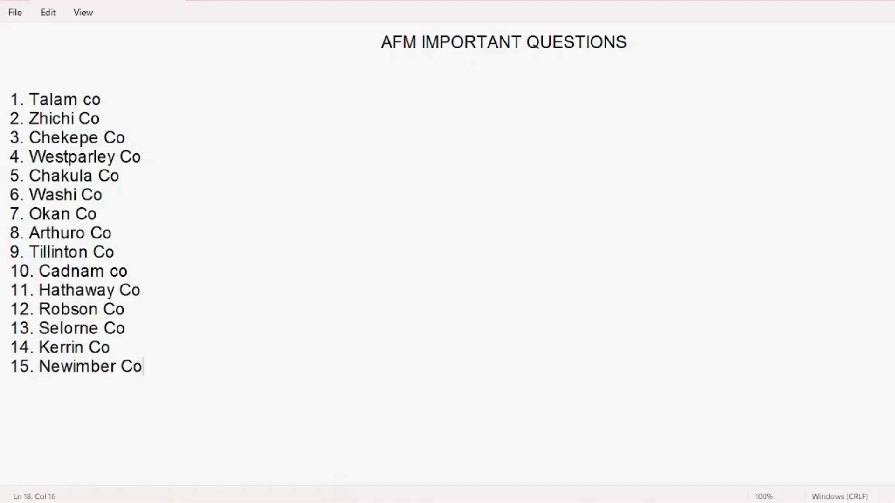
key("Enter")
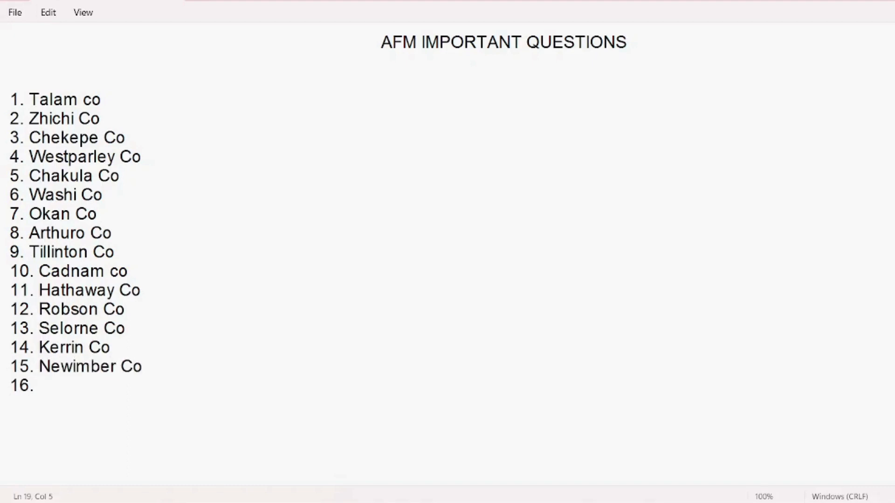
type("Hanwood")
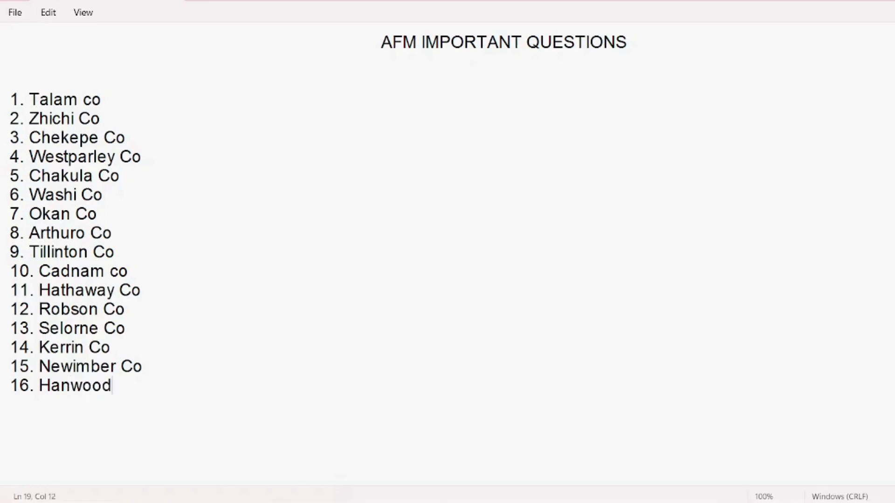
type("shoes co")
type("17.")
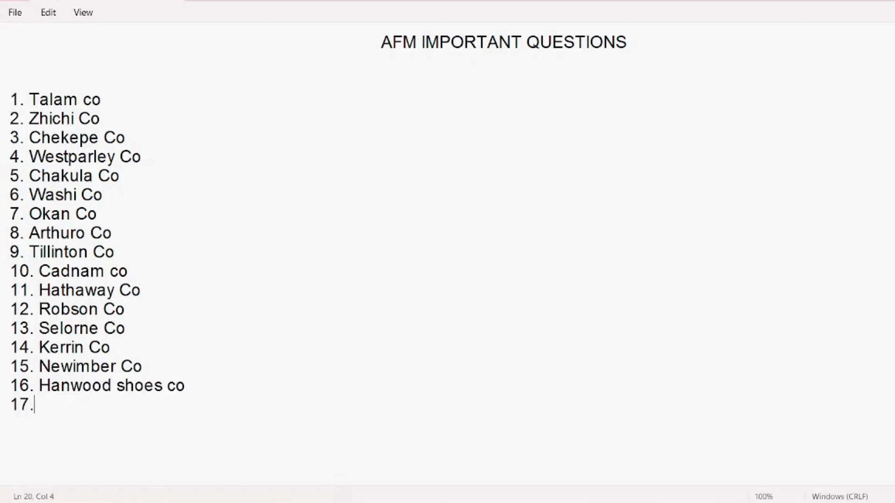
type("Bran")
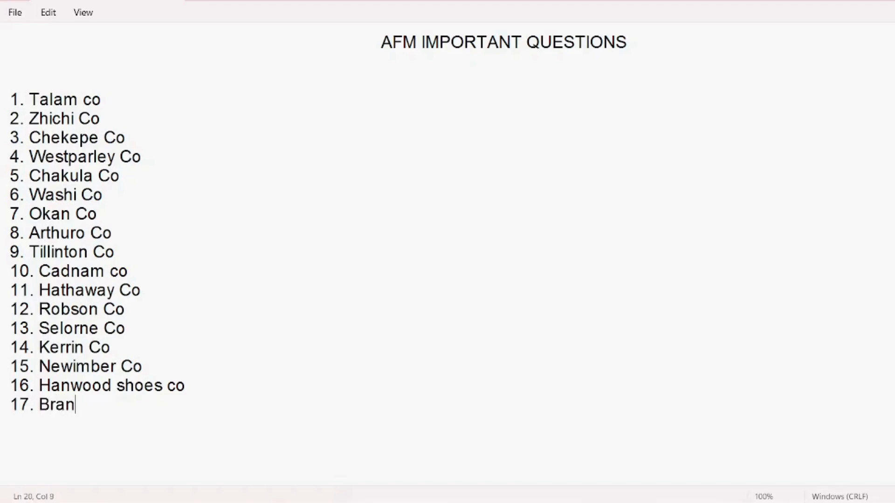
type("do")
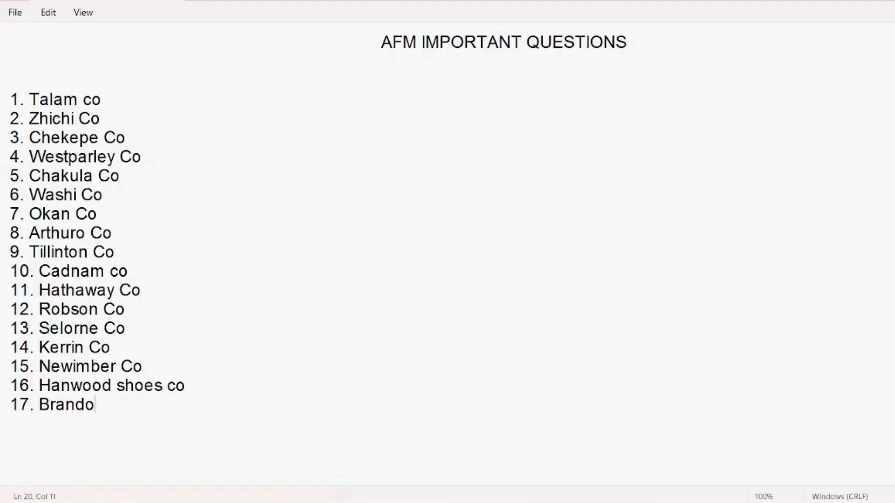
type("n Co")
type("18.")
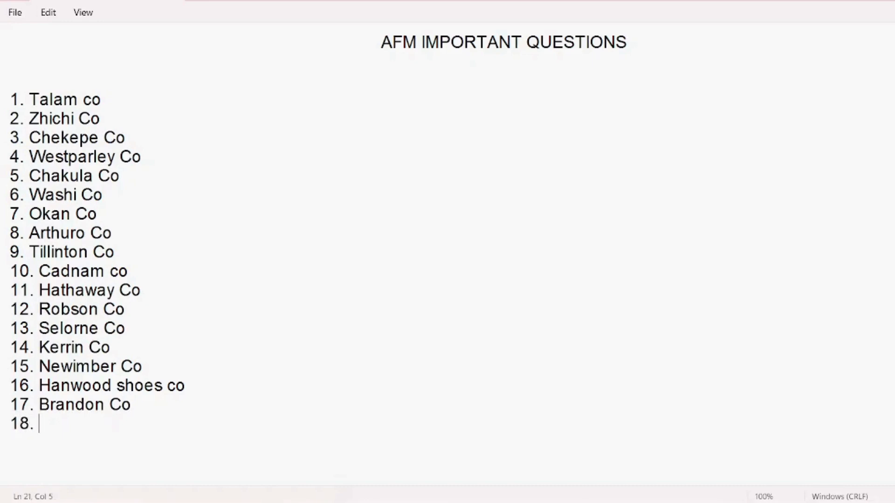
Add Gogarth Co and 19. Fitzharris co to finish the list at nineteen
type("G")
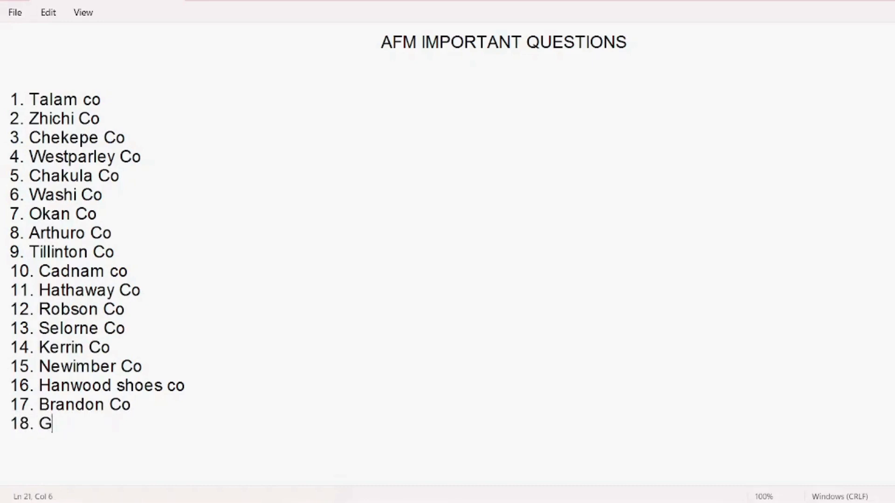
type("ogarth Co")
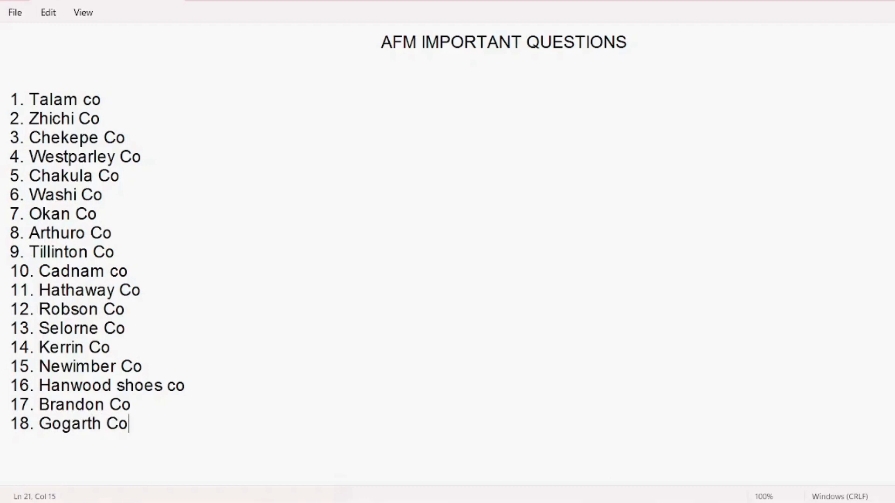
type("1")
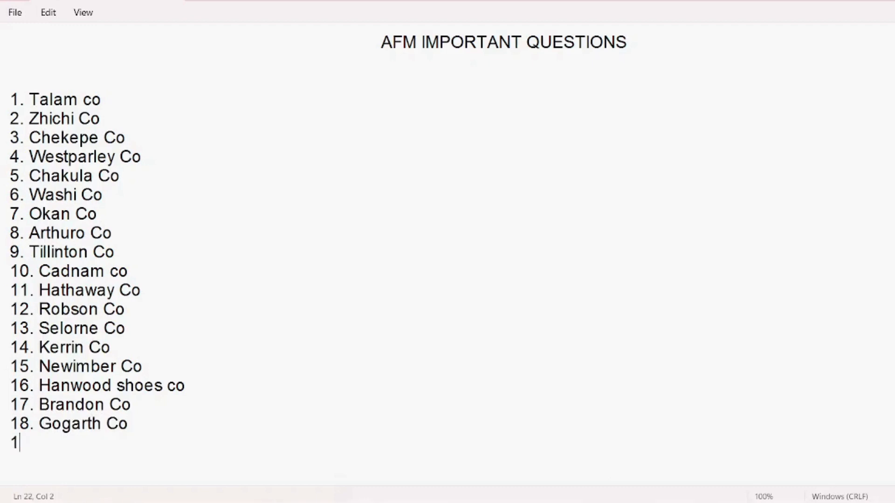
type("9.")
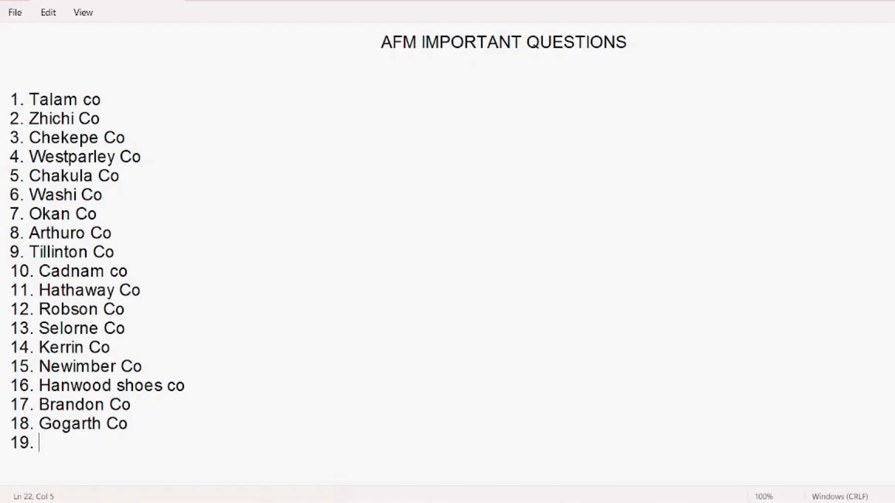
type("Fut")
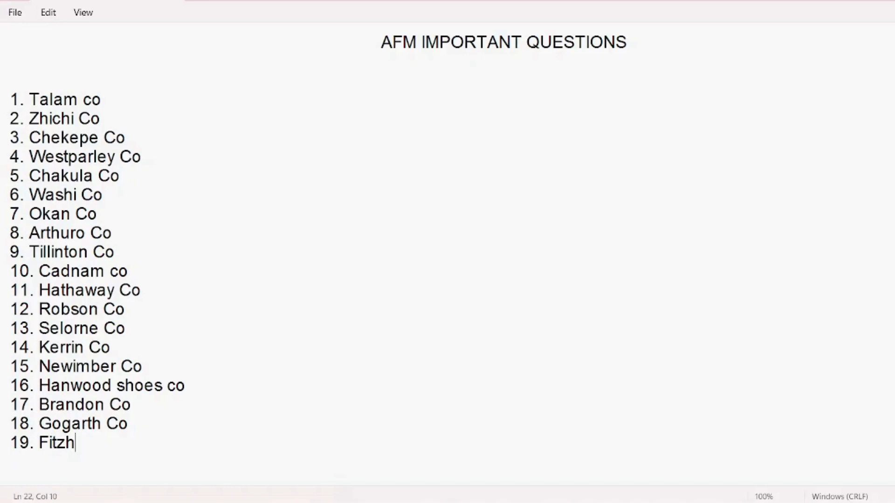
type("a")
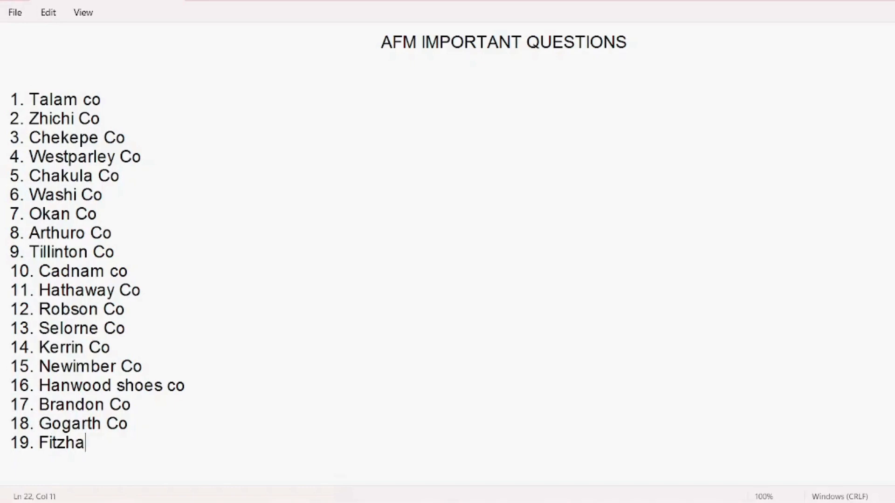
type("rris co")
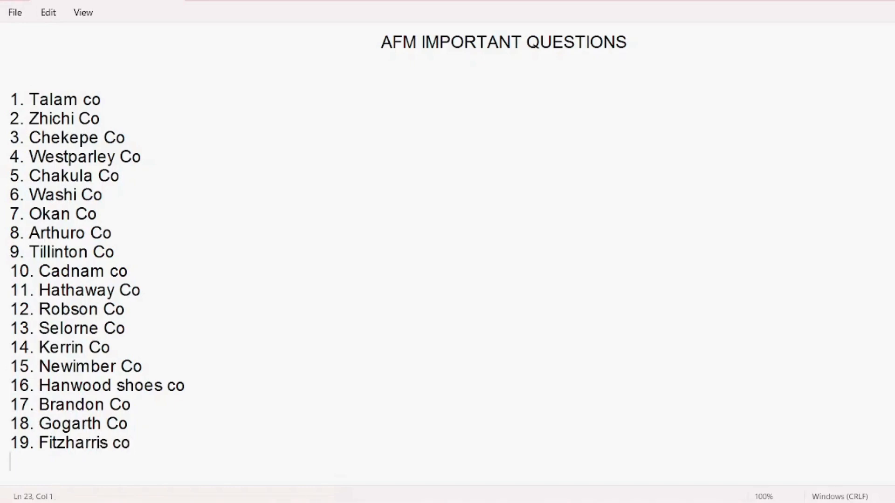
Type '20. Tippletine Co' and '21. Amberle Co' as the final two items
type("20. Ti")
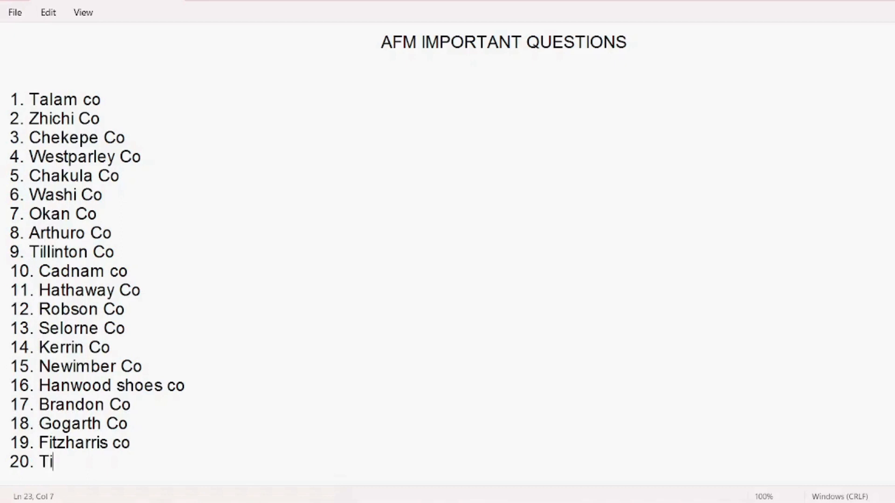
type("pp")
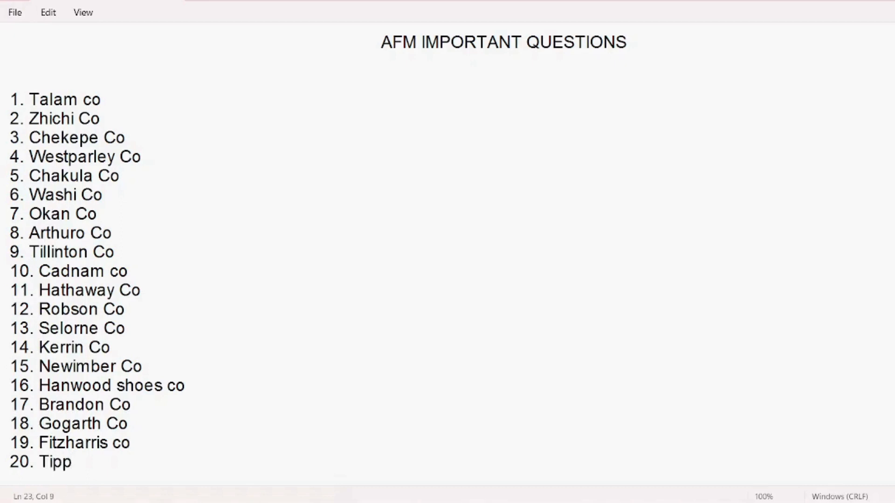
type("letine Co")
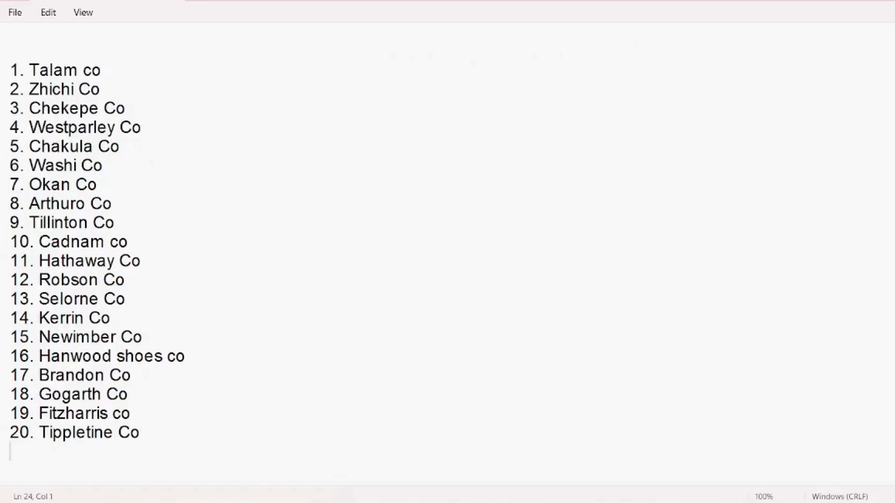
type("21. Amberle Co")
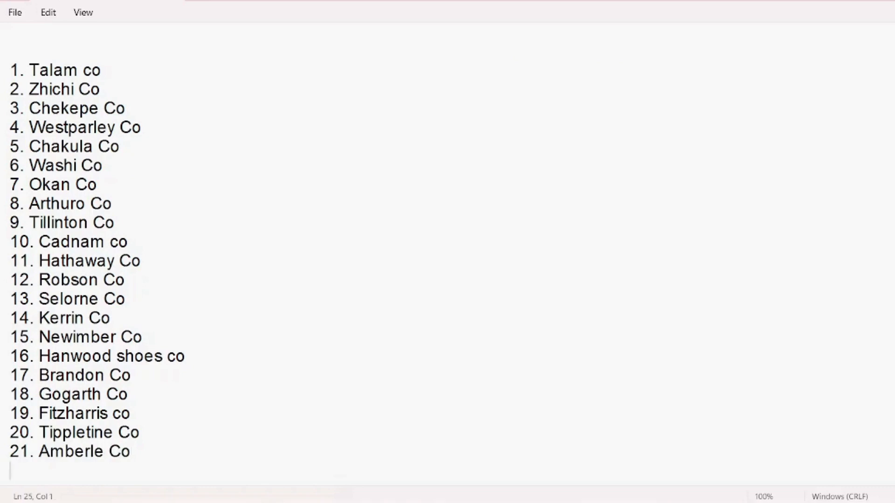
mouse_move(750, 355)
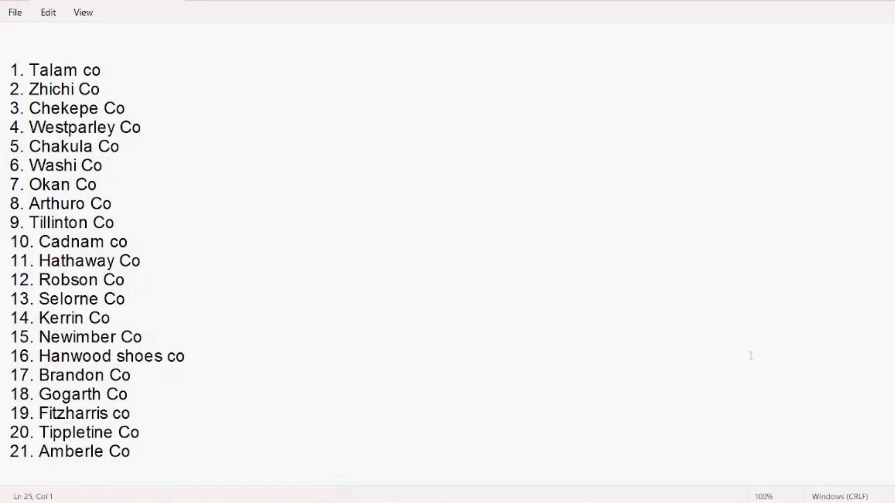
mouse_move(264, 269)
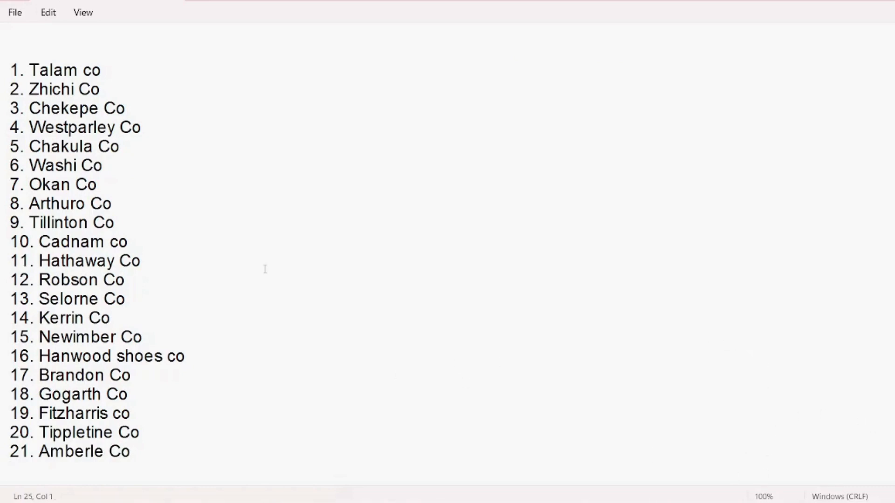
type("AFM IMPORTANT QUESTIONS")
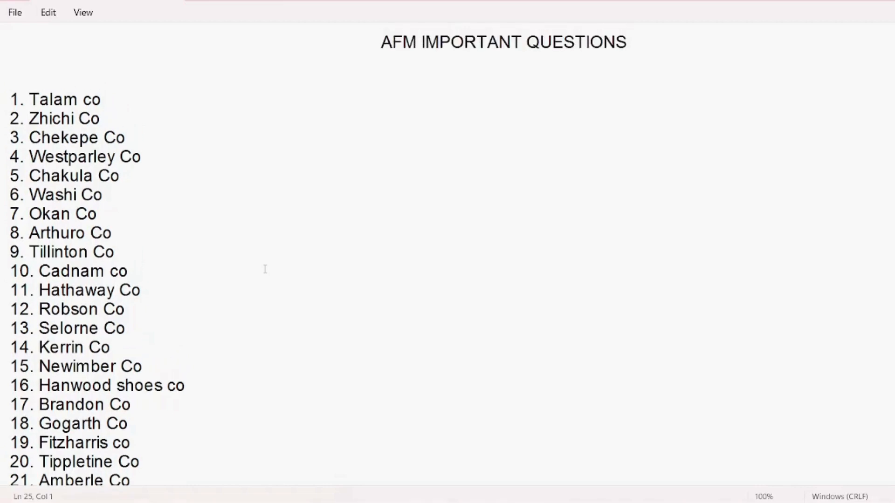